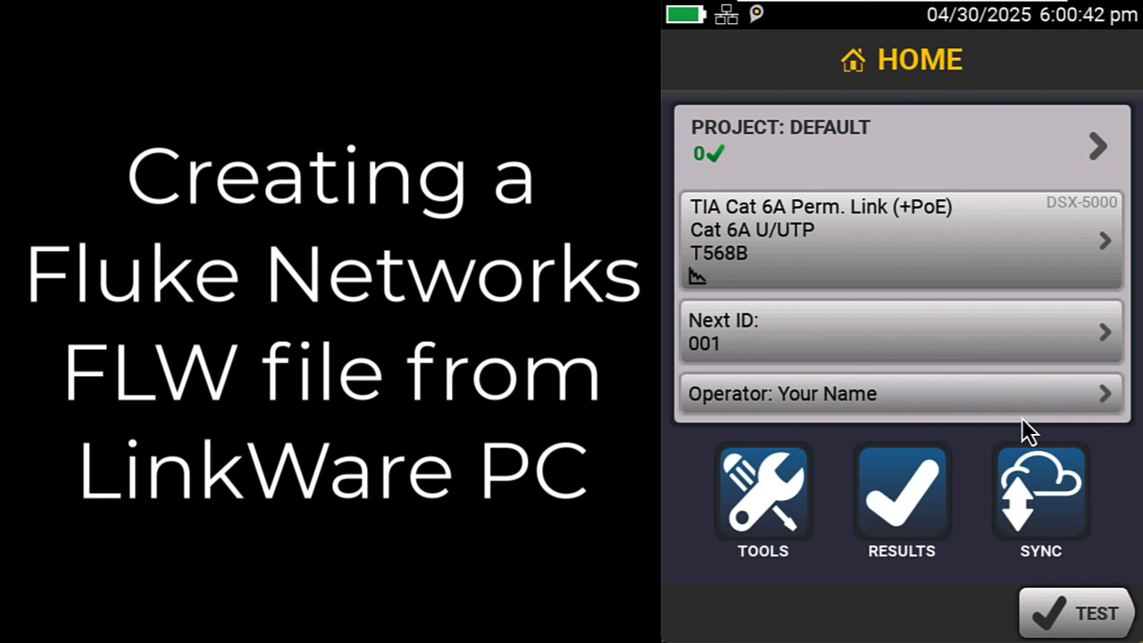
mouse_move(996, 496)
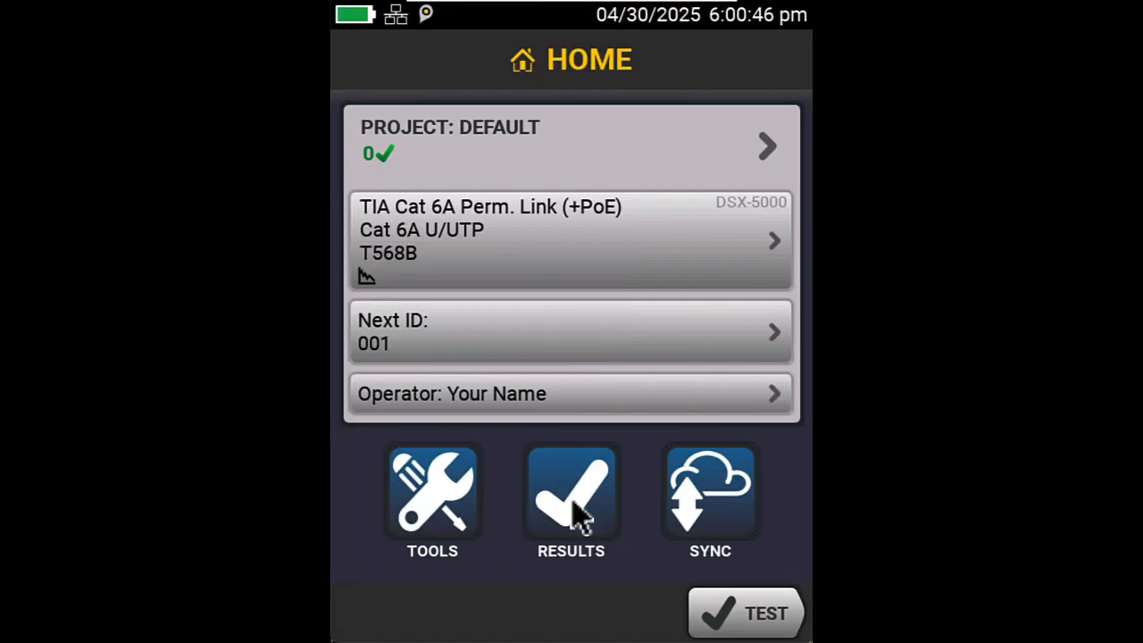
From Home, go to Results and start Transfer to reach the storage choices
click(571, 492)
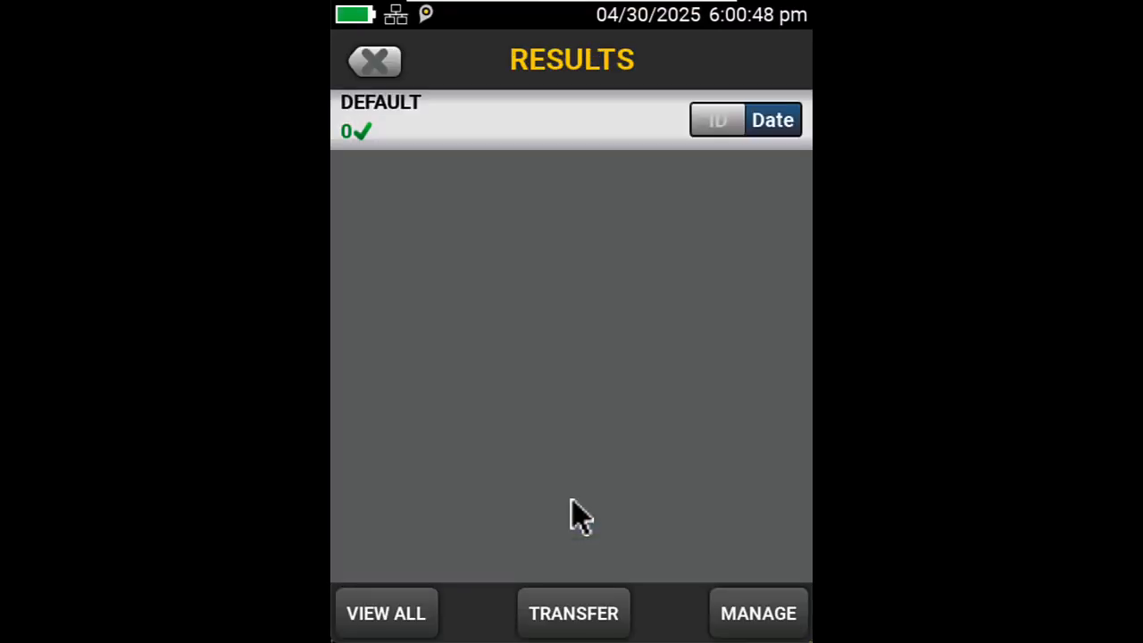
mouse_move(573, 614)
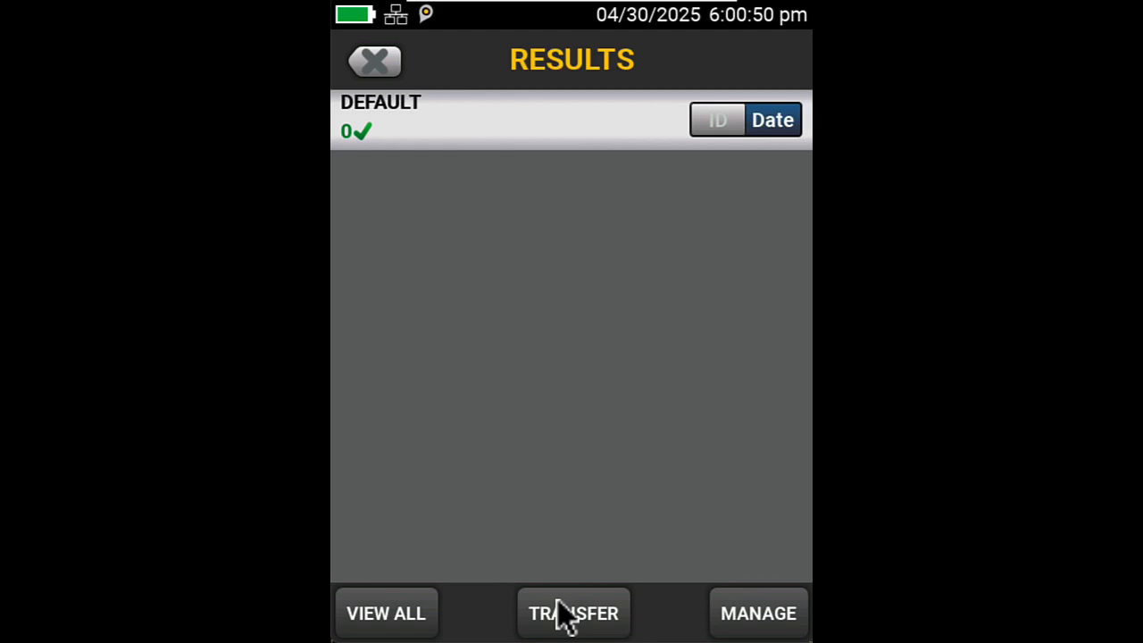
click(573, 614)
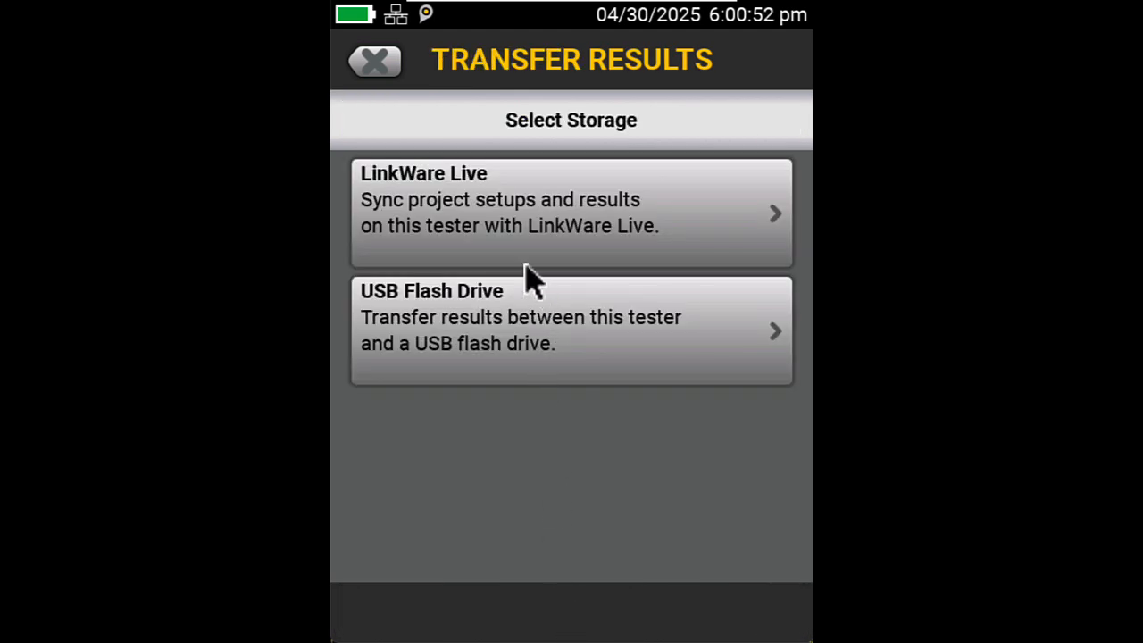
Choose LinkWare Live and tick CCTT FIBER 2025 and CCTT COPPER 2025, unticking DEFAULT
click(572, 212)
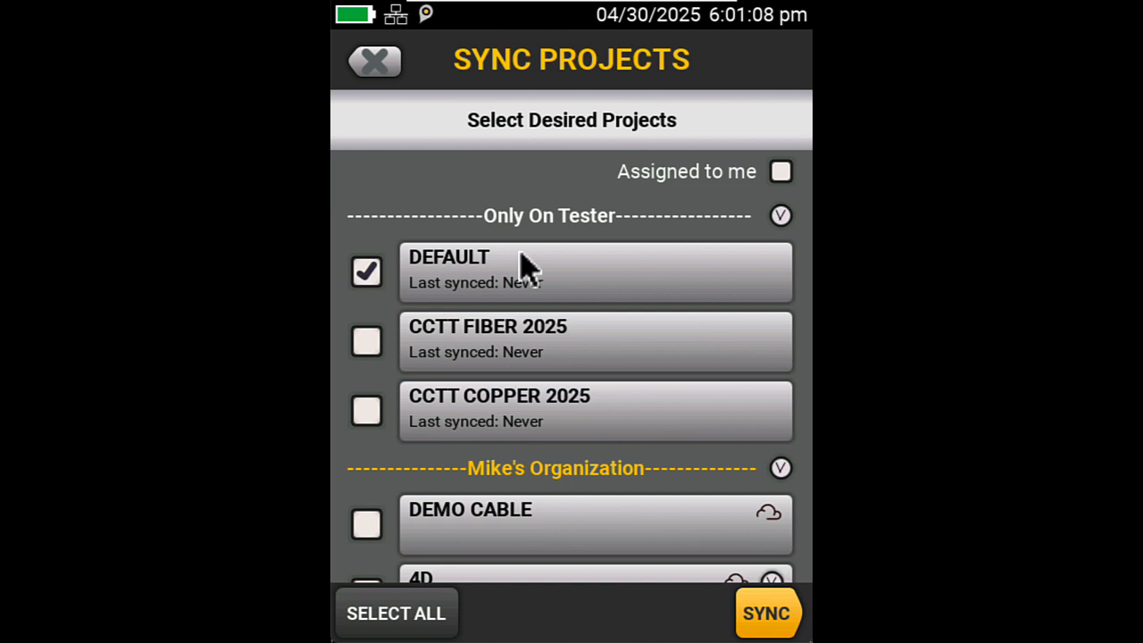
mouse_move(392, 348)
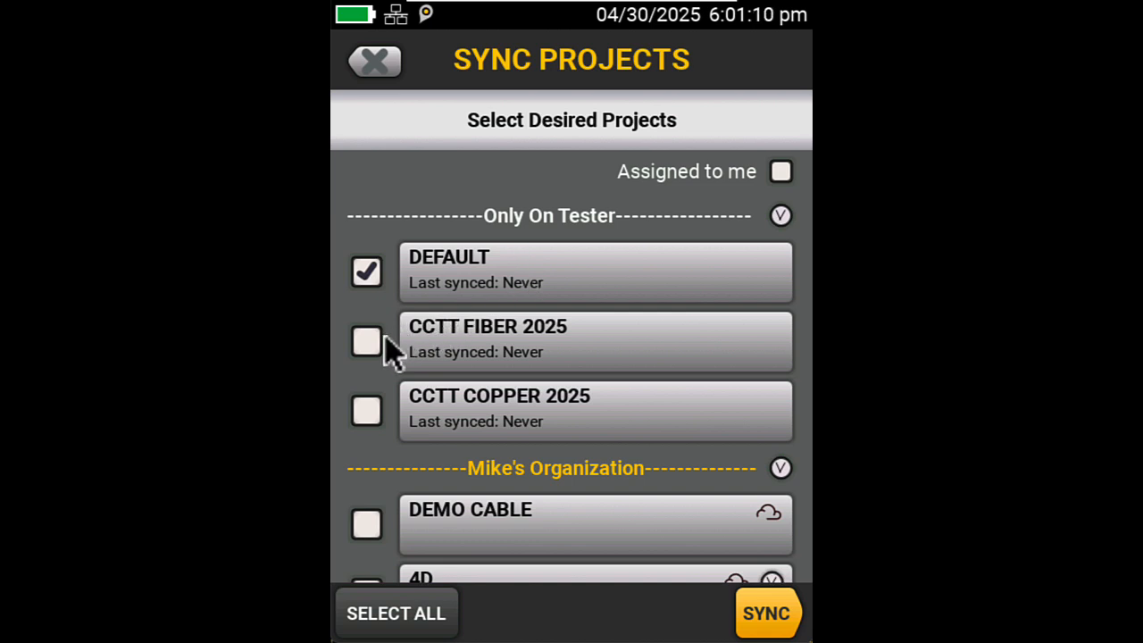
click(366, 272)
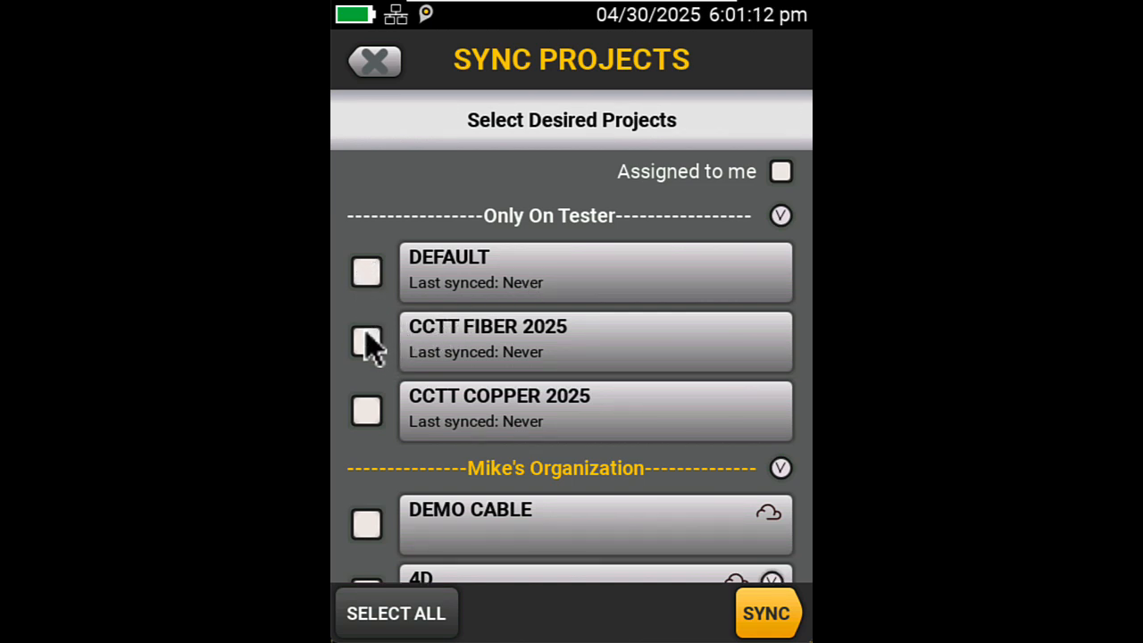
click(366, 342)
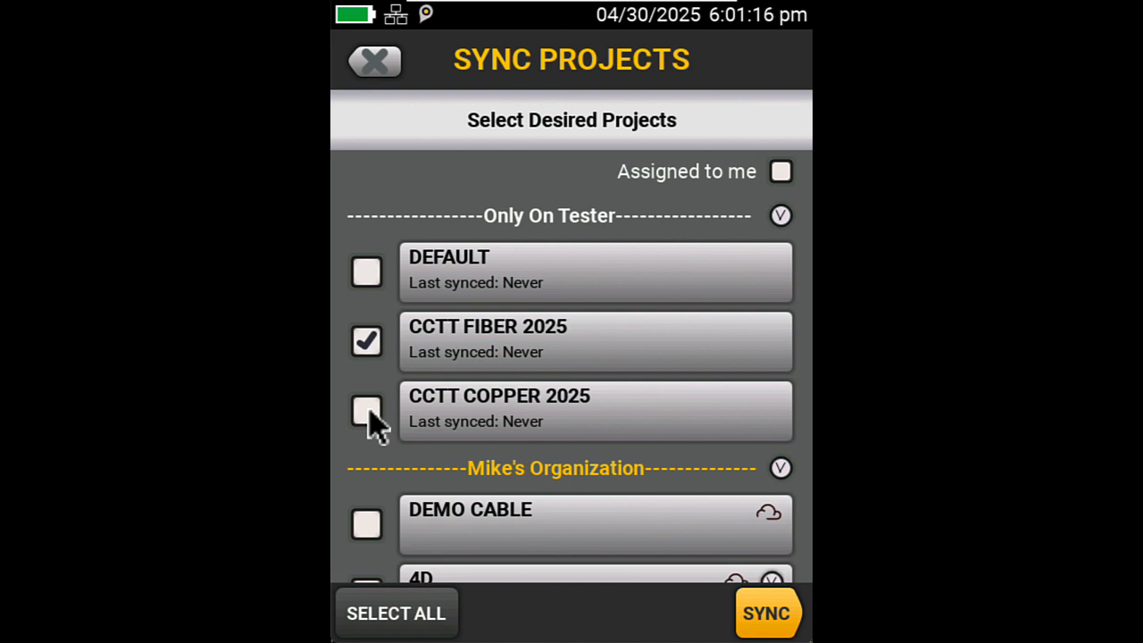
click(366, 410)
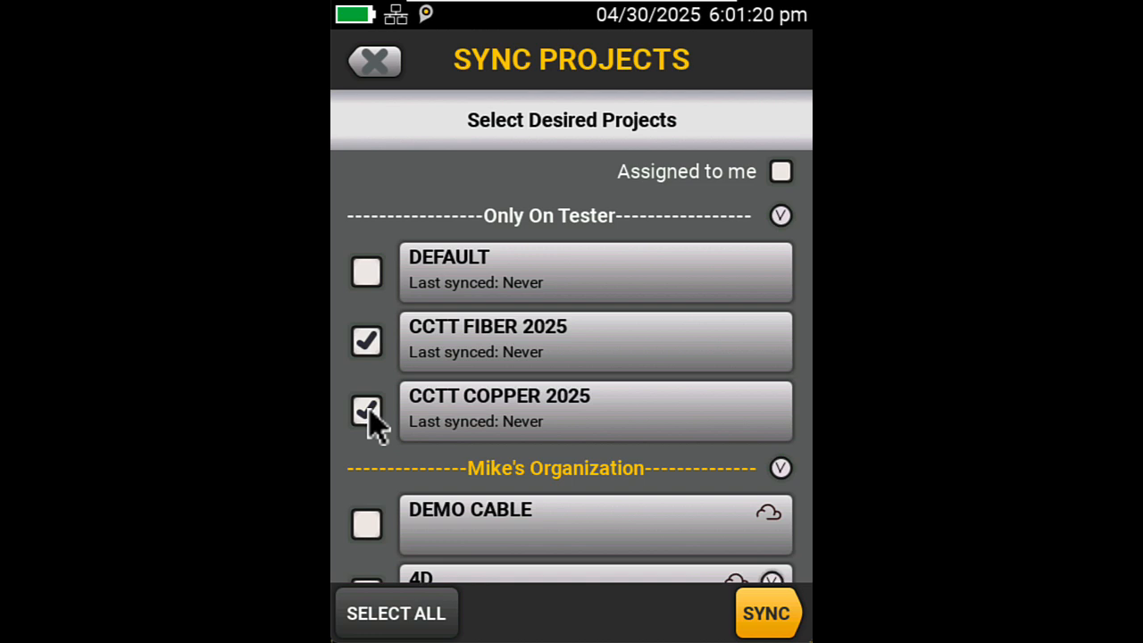
click(366, 411)
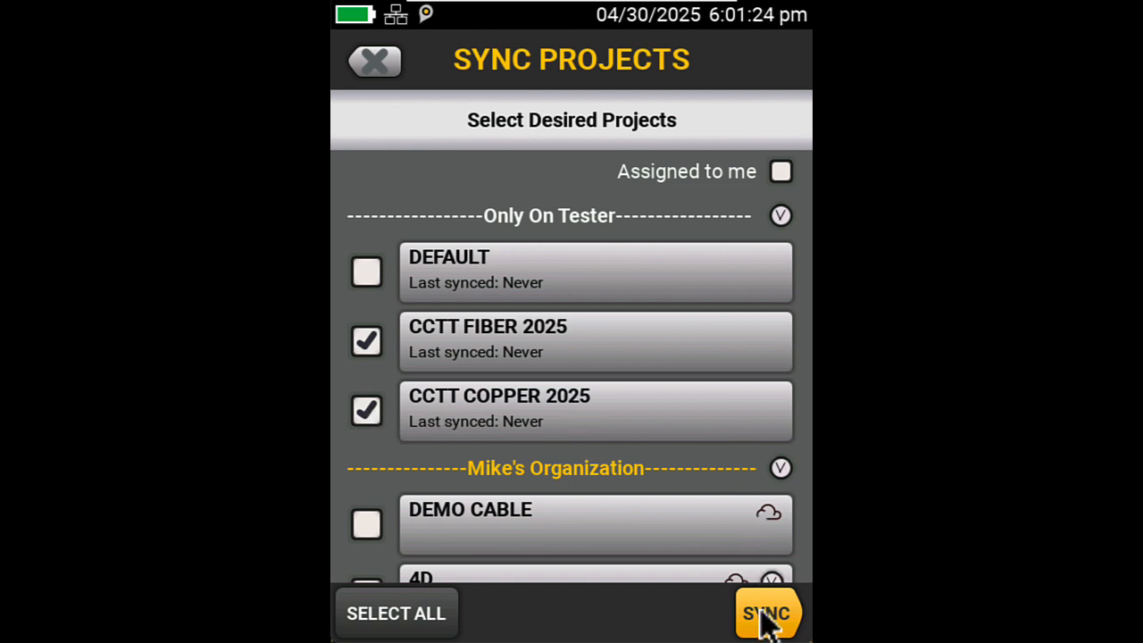
Sync the two CCTT projects and acknowledge 'Synced 2 of 2 projects'
click(766, 615)
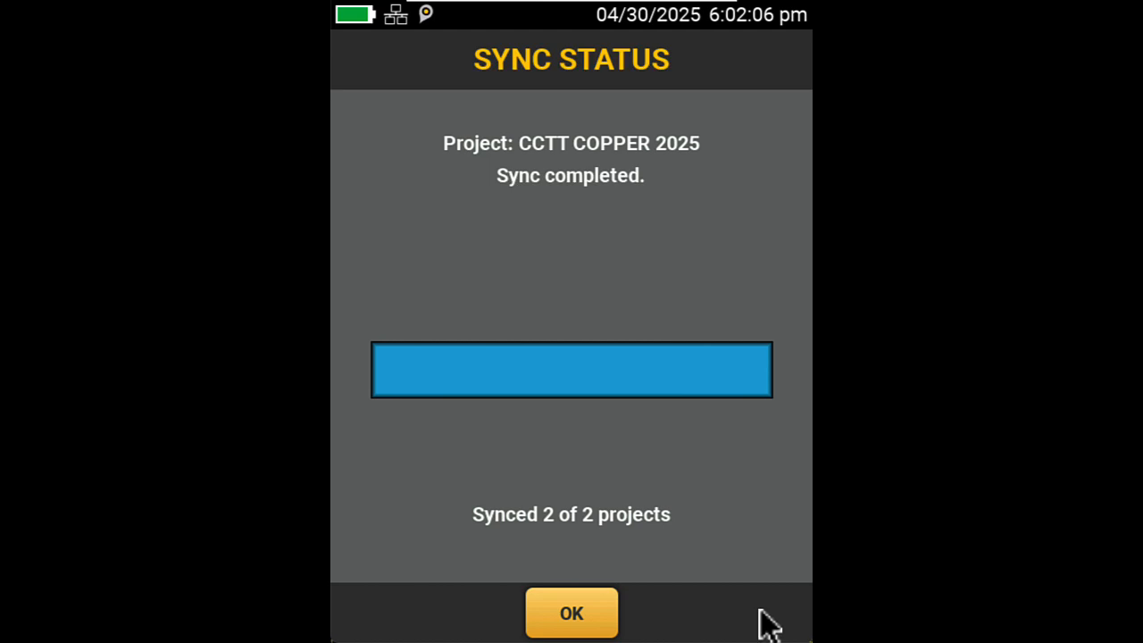
click(572, 613)
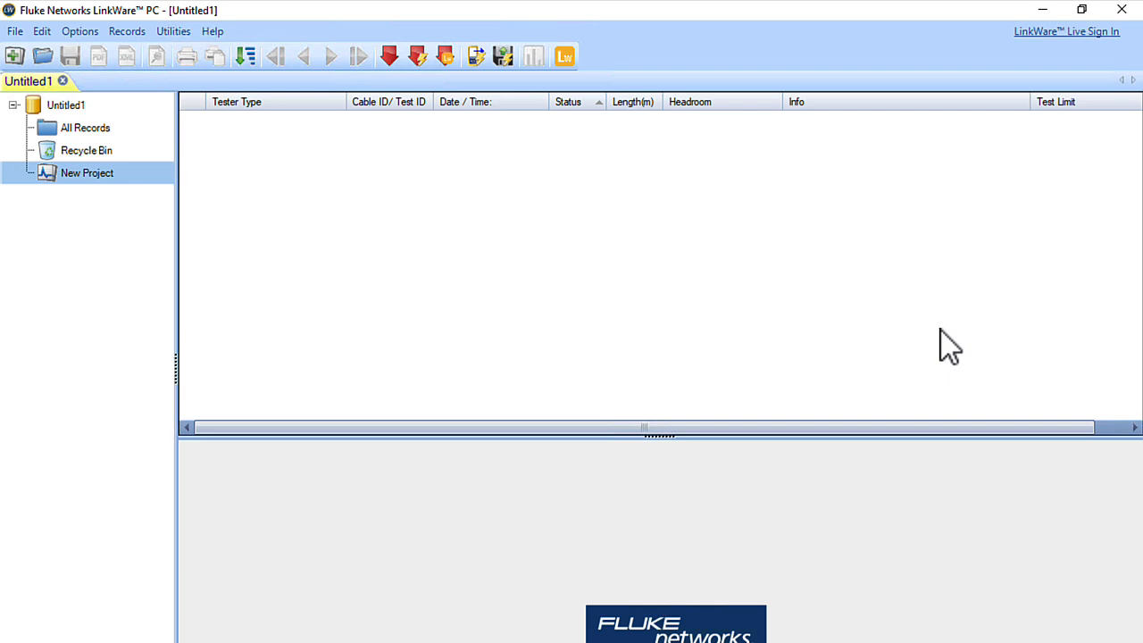
mouse_move(450, 116)
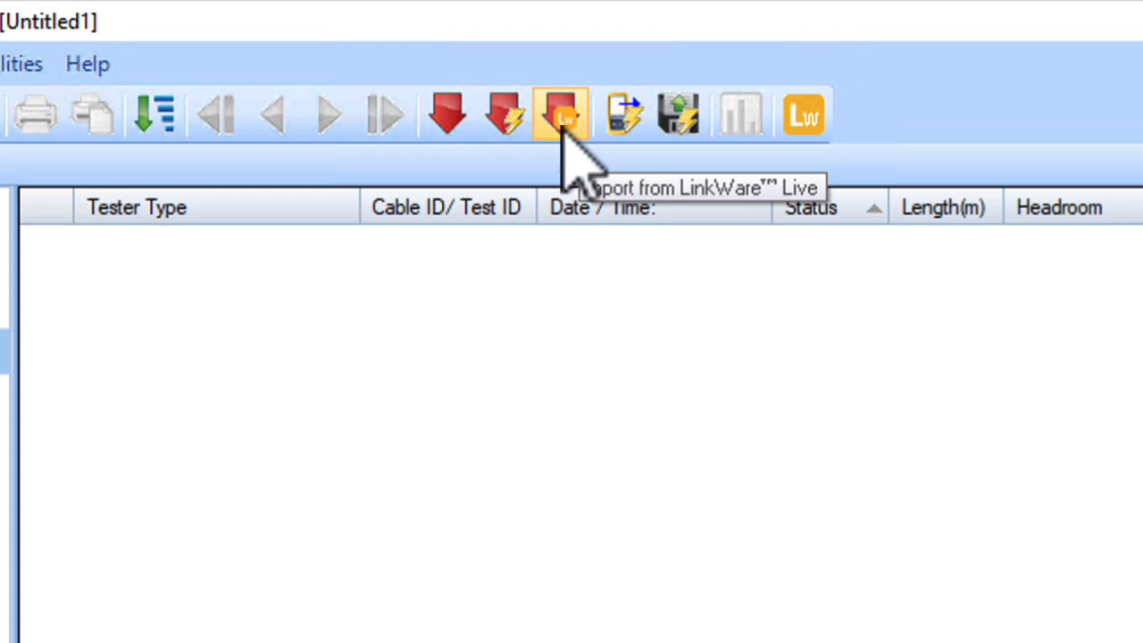
Sign in to LinkWare Live with the password and confirm Mike's Organization account
click(561, 113)
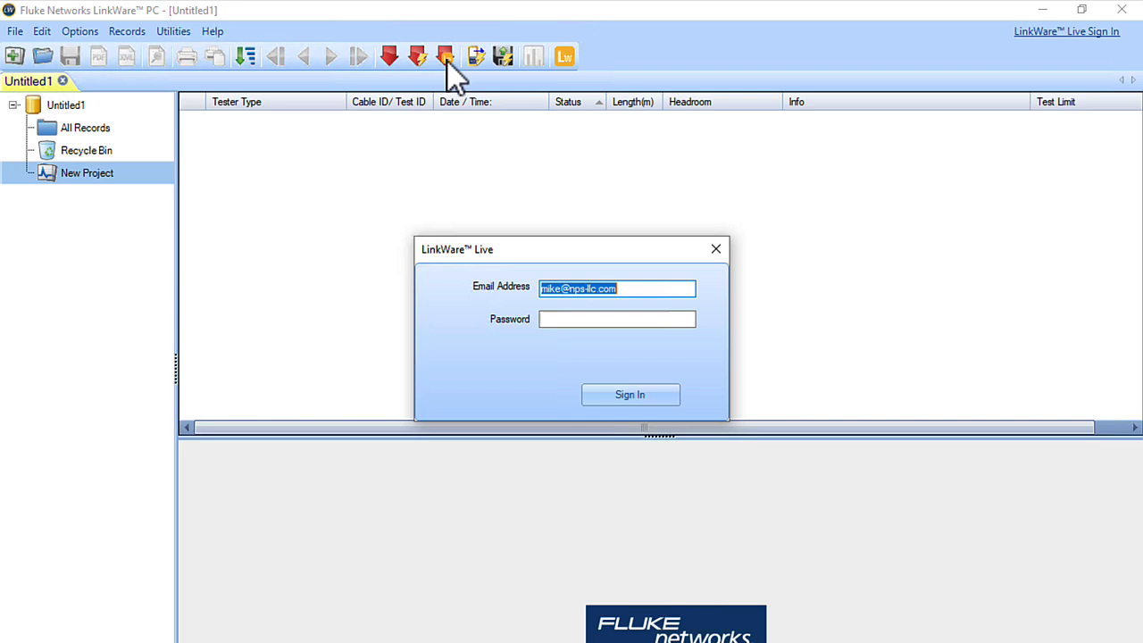
click(616, 318)
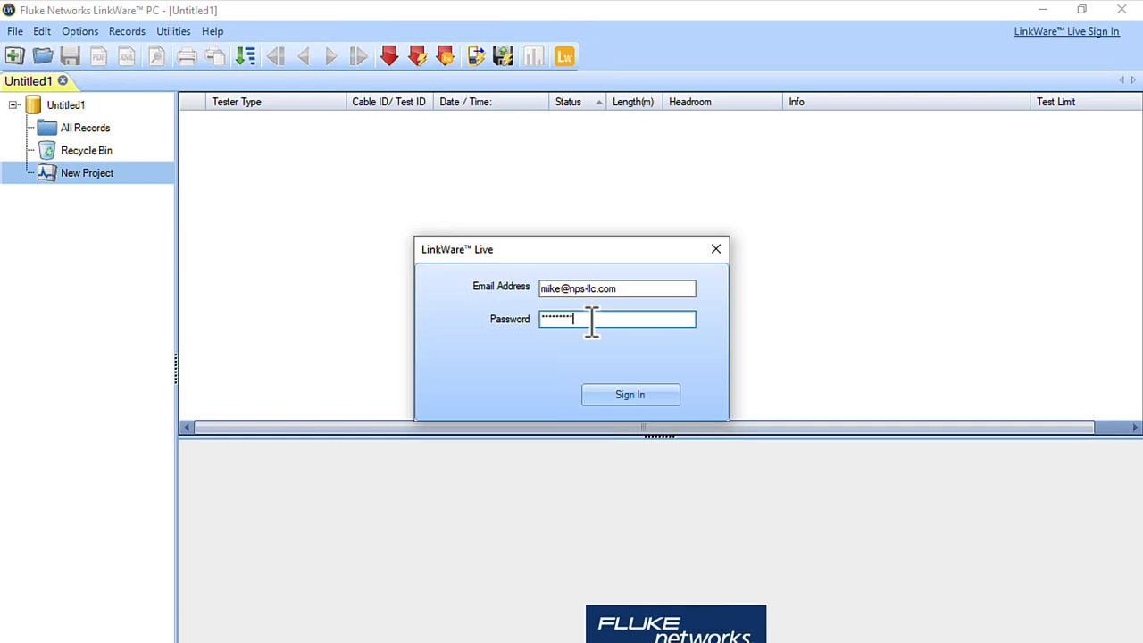
click(628, 394)
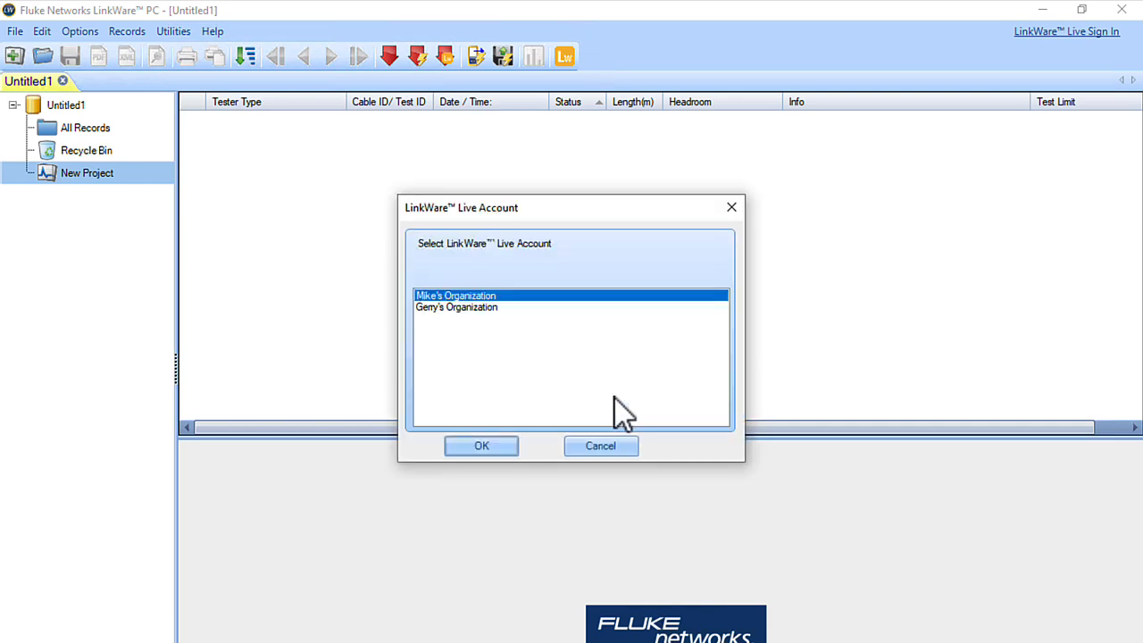
mouse_move(520, 491)
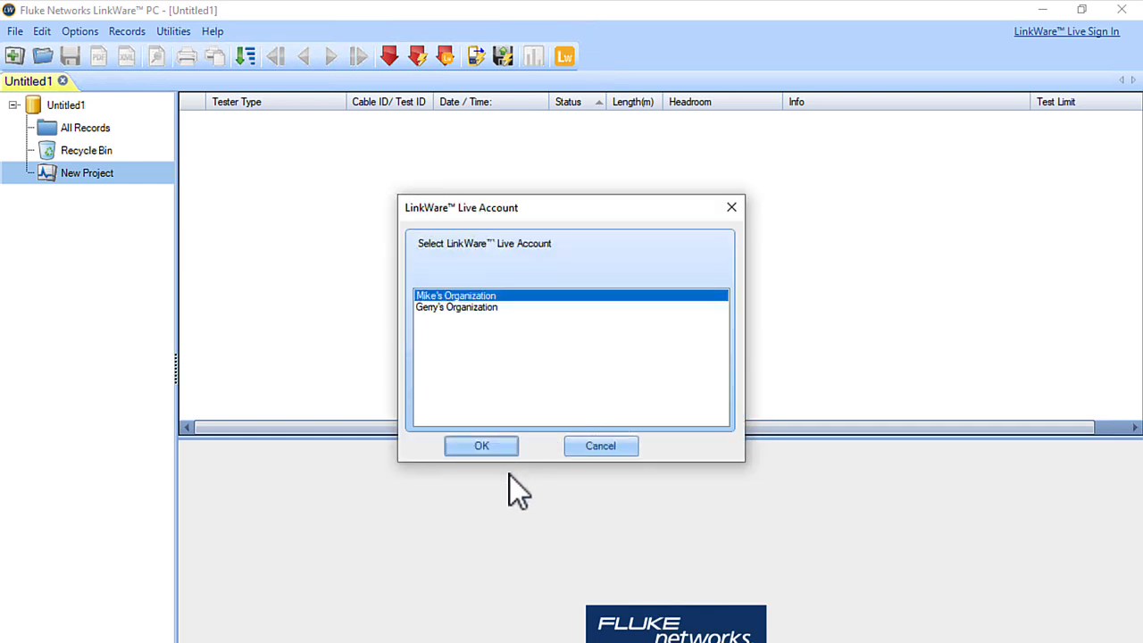
click(481, 447)
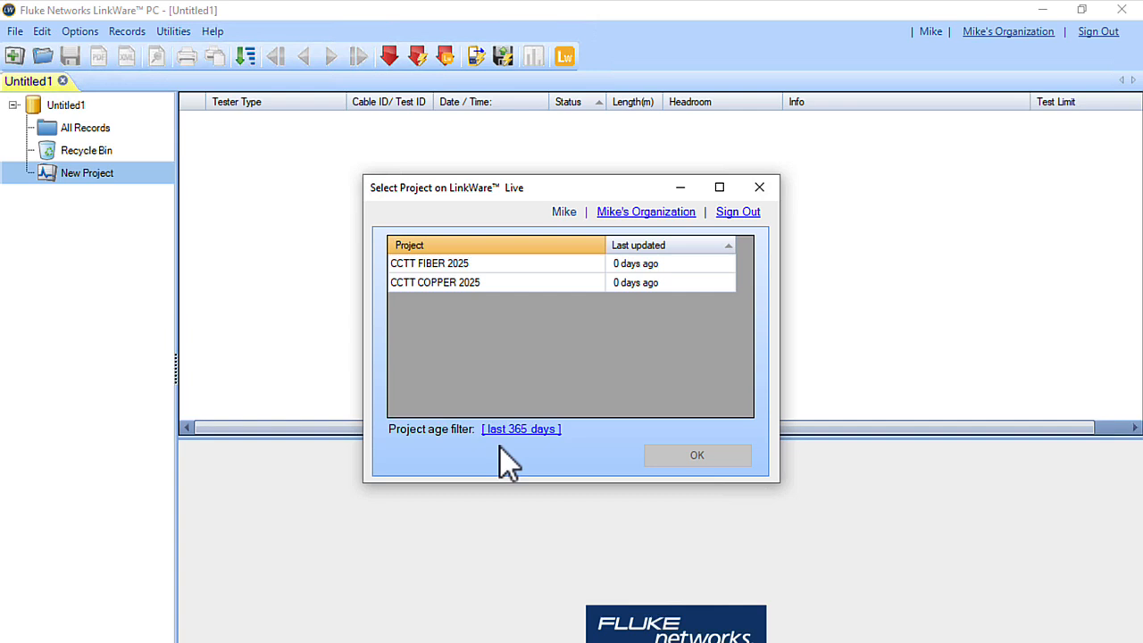
mouse_move(447, 300)
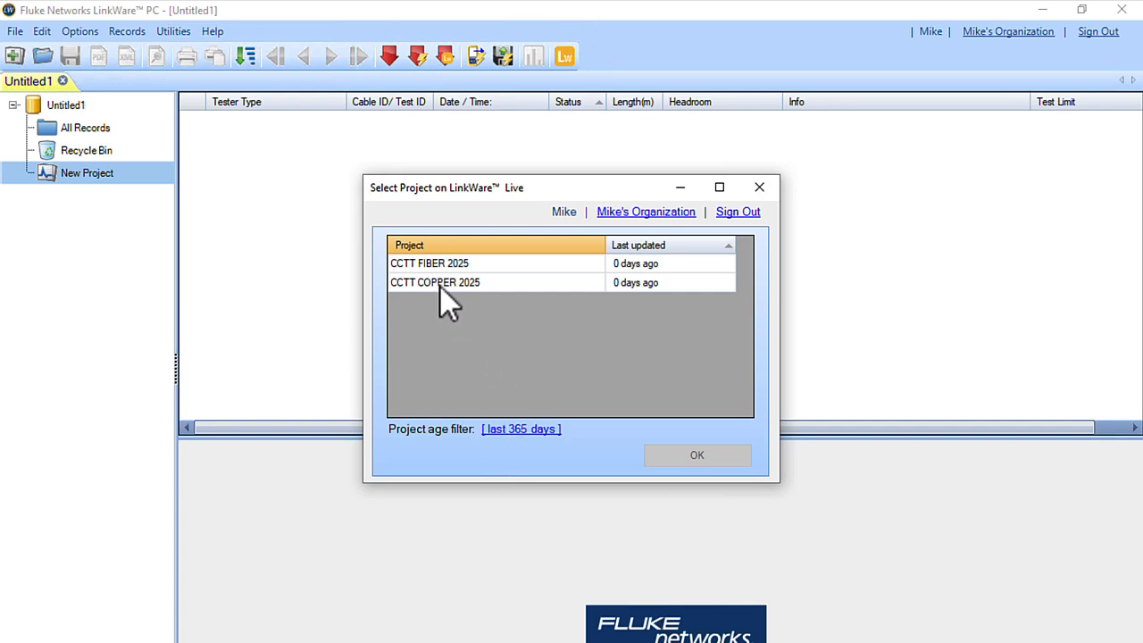
Select CCTT COPPER 2025 and import all 49 of its records
click(435, 282)
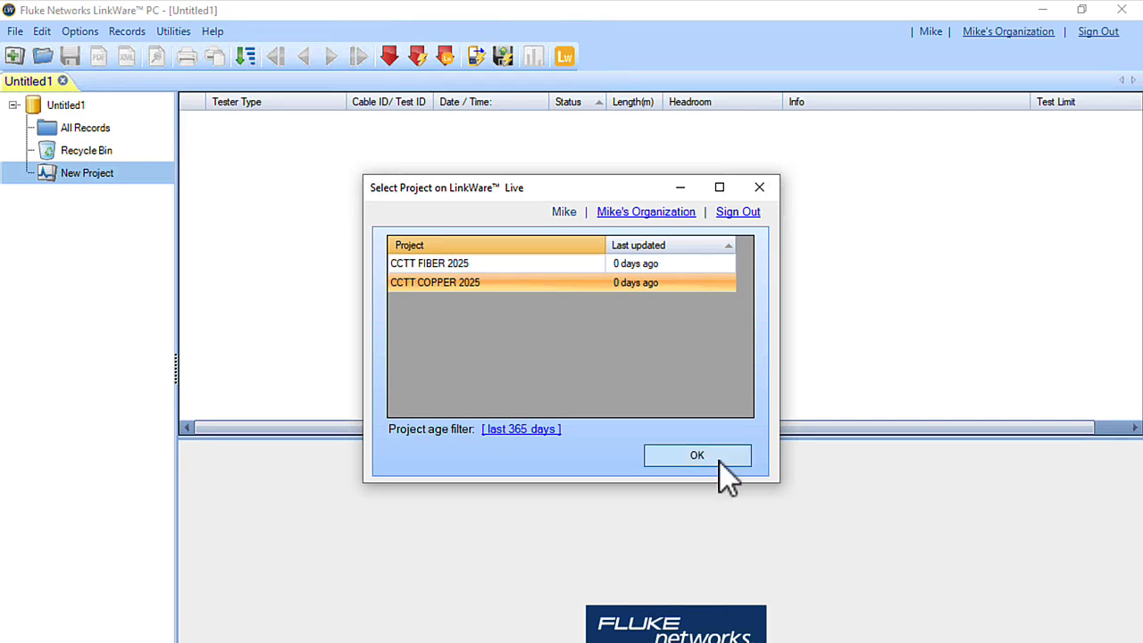
click(696, 455)
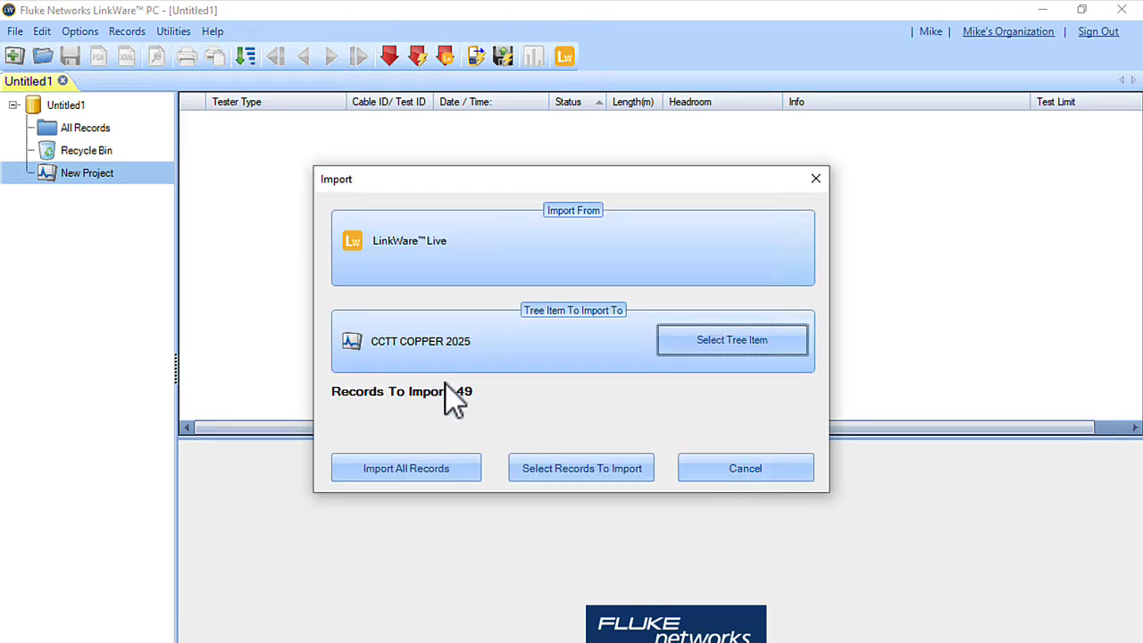
mouse_move(406, 468)
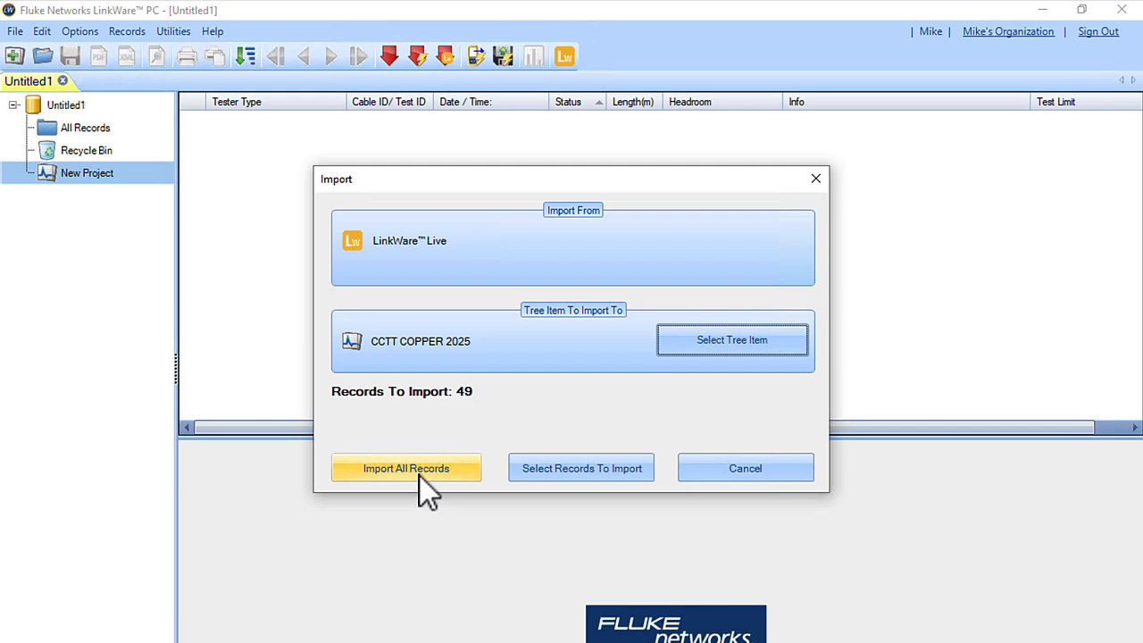
click(405, 468)
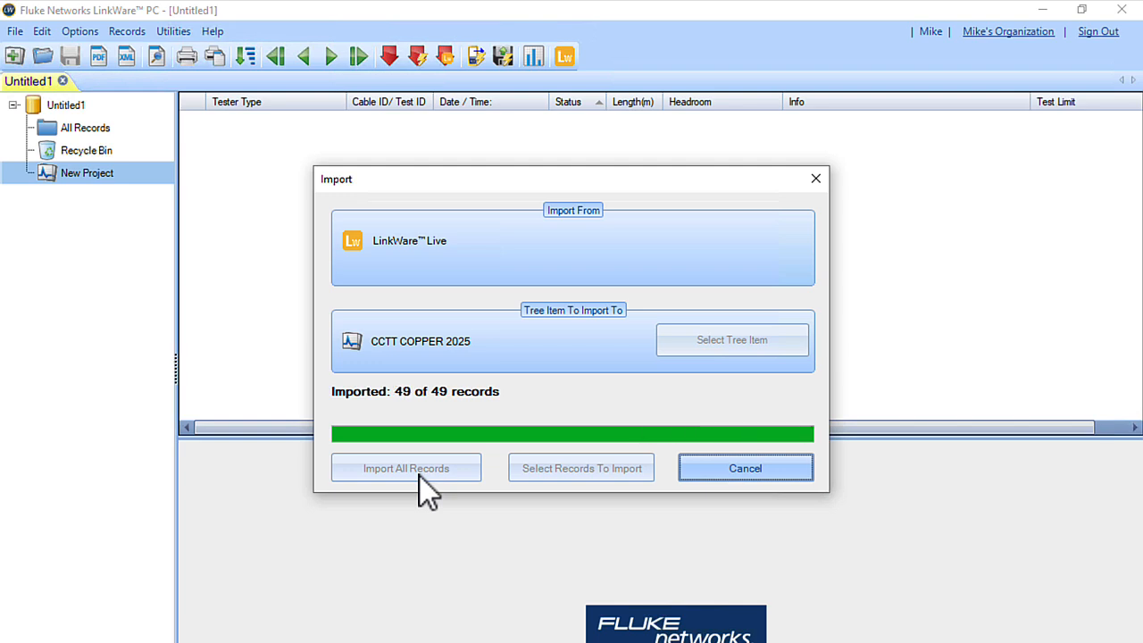
click(405, 468)
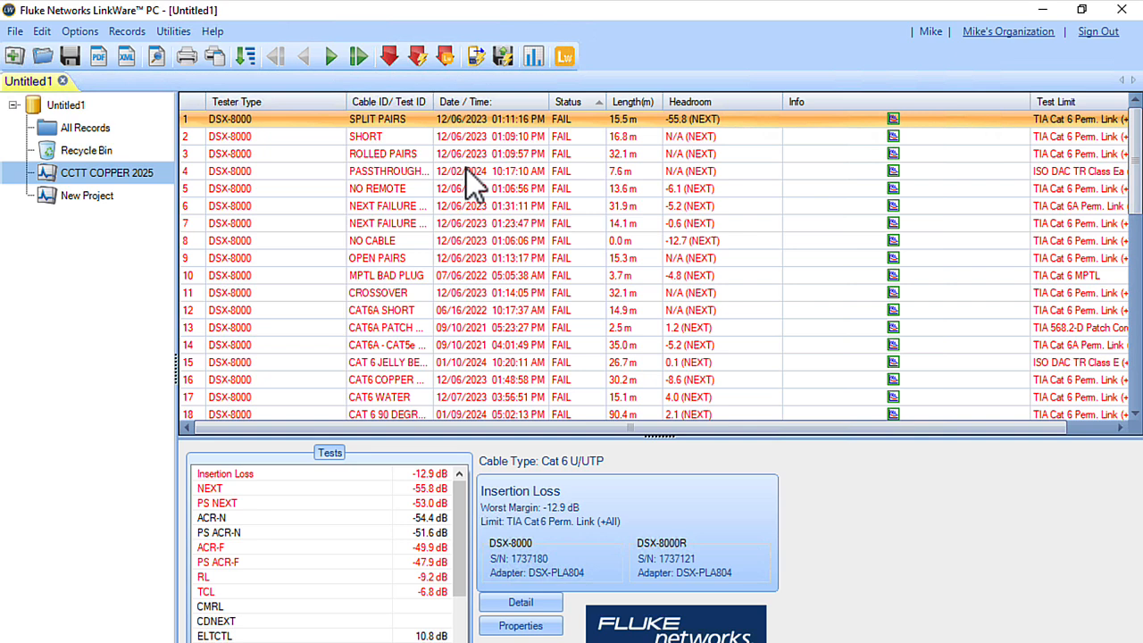
mouse_move(414, 384)
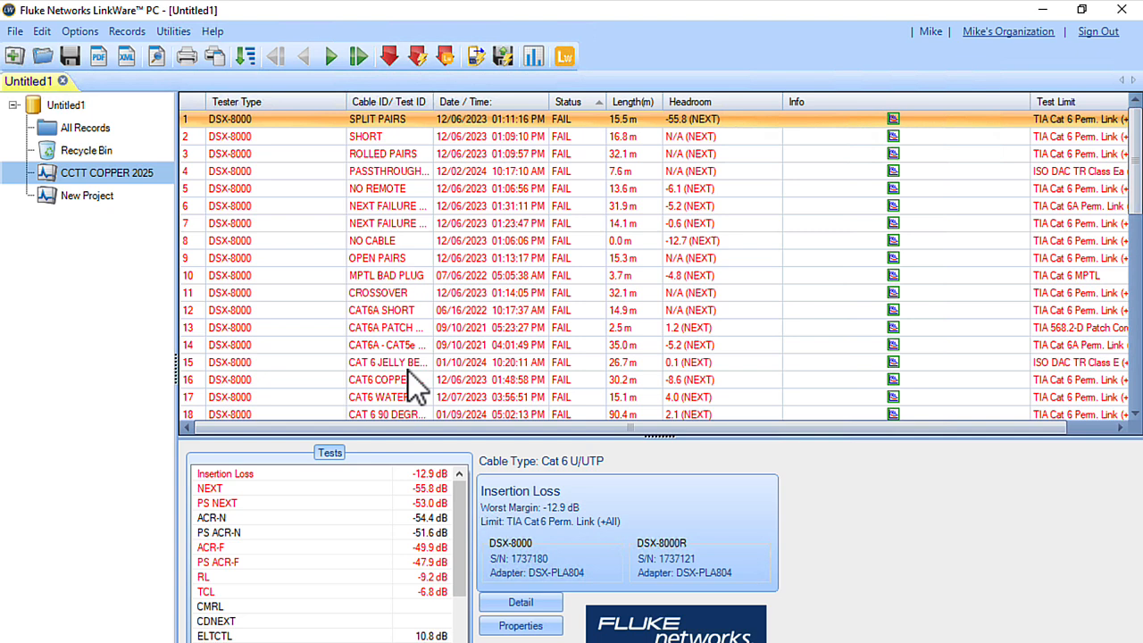
click(390, 397)
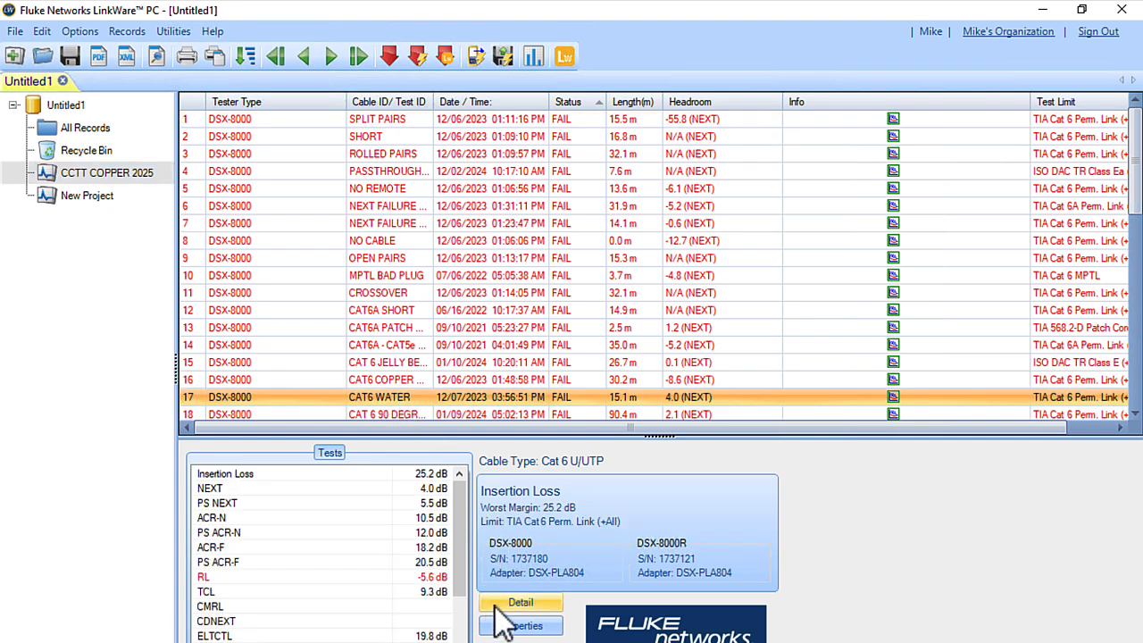
click(519, 602)
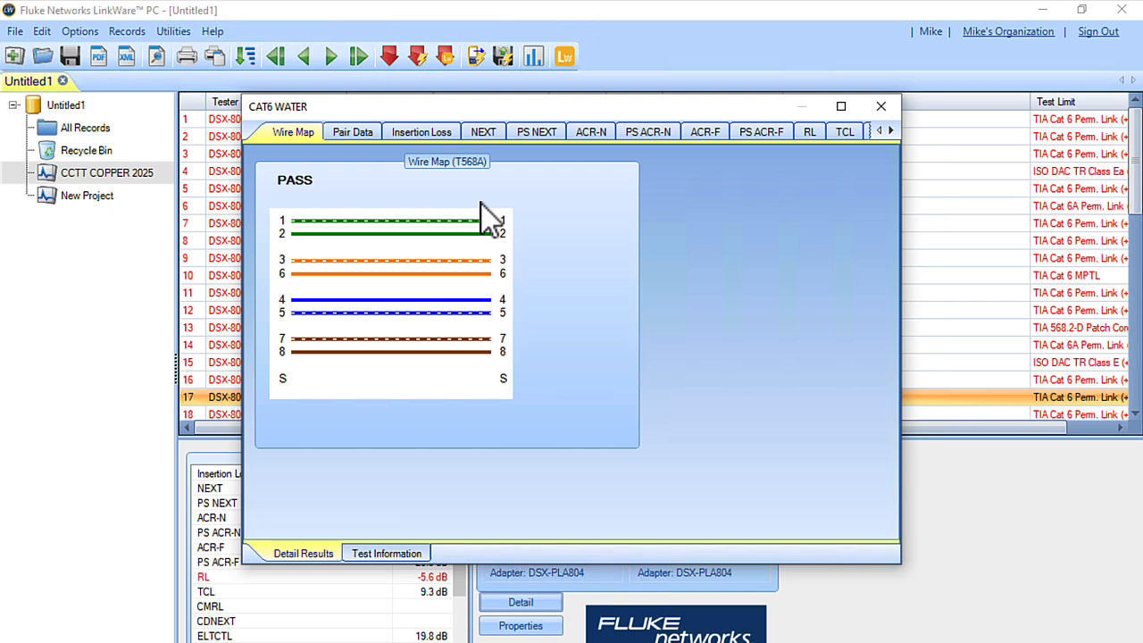
click(352, 132)
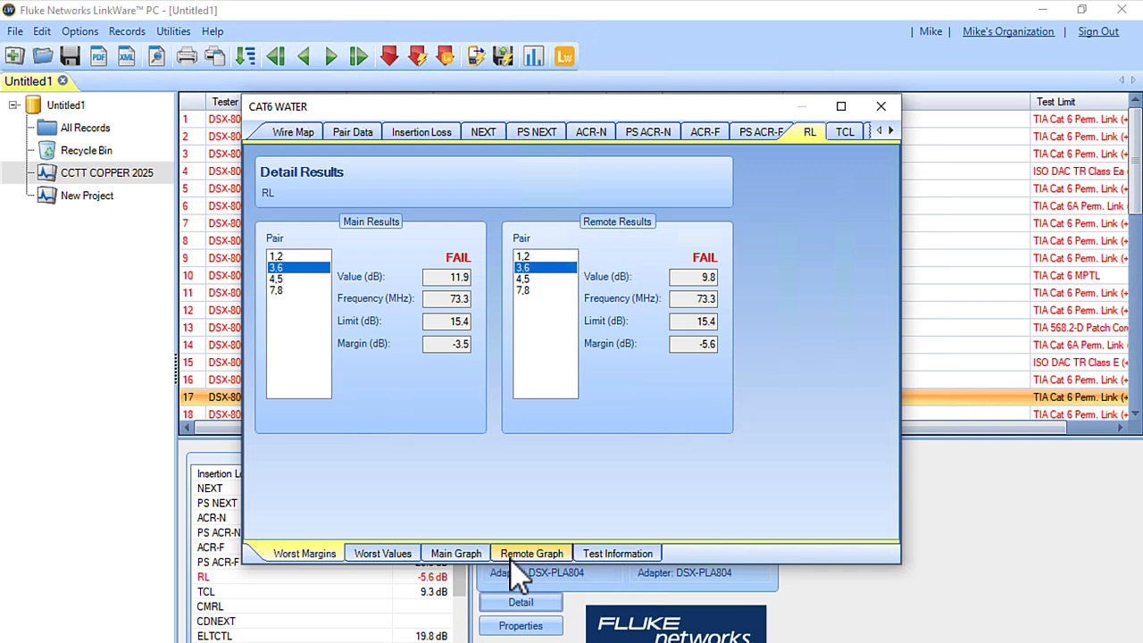
click(532, 552)
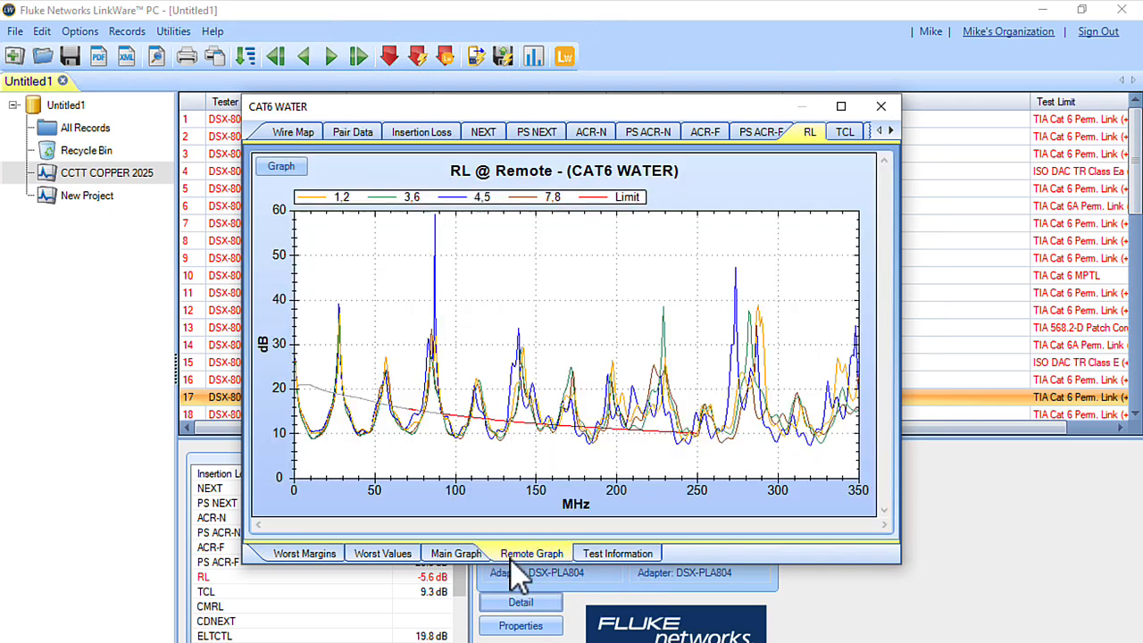
click(456, 553)
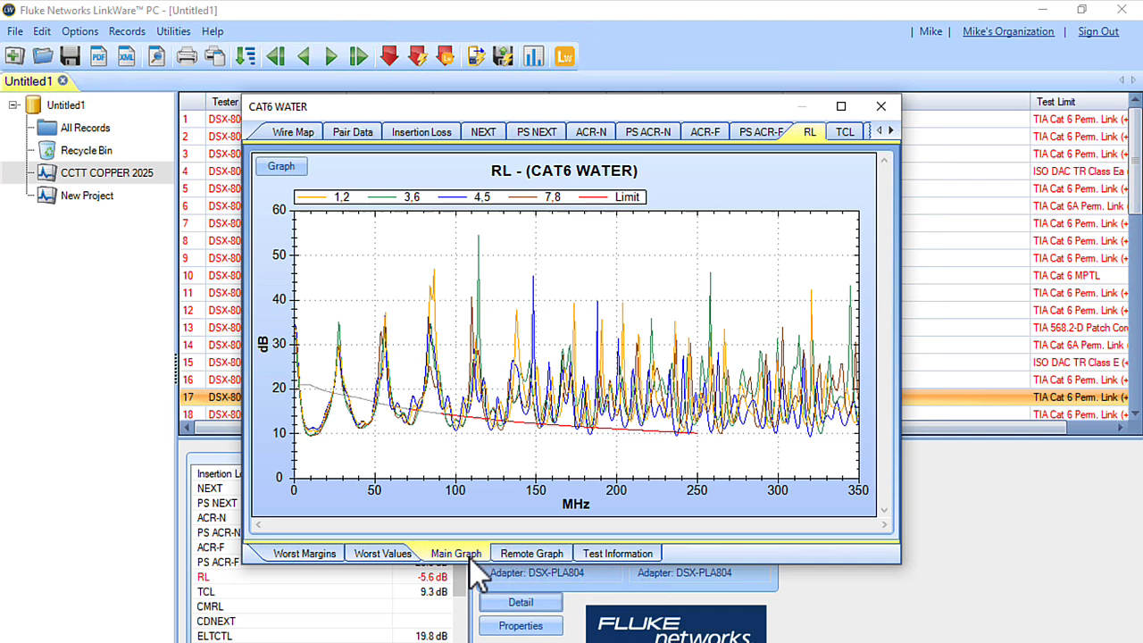
mouse_move(471, 346)
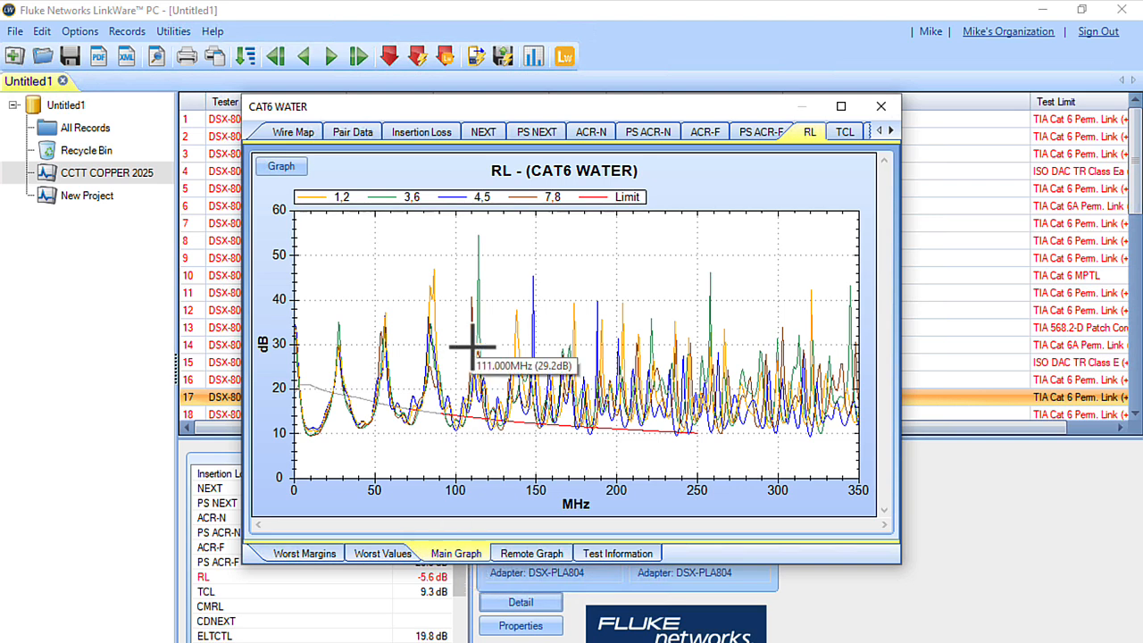
click(882, 105)
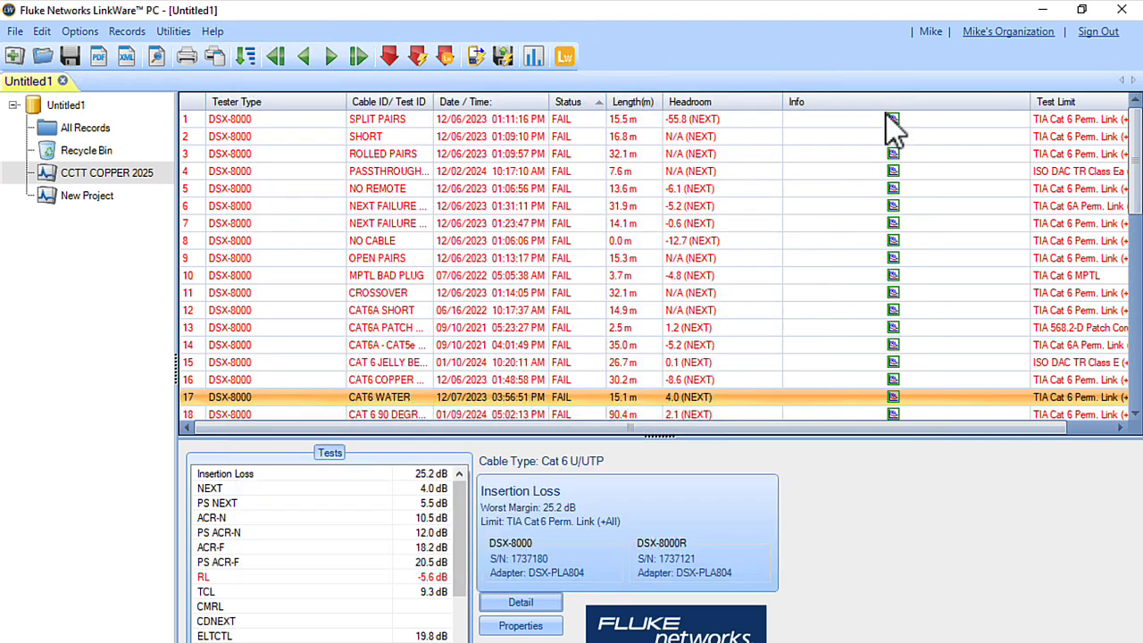
mouse_move(71, 55)
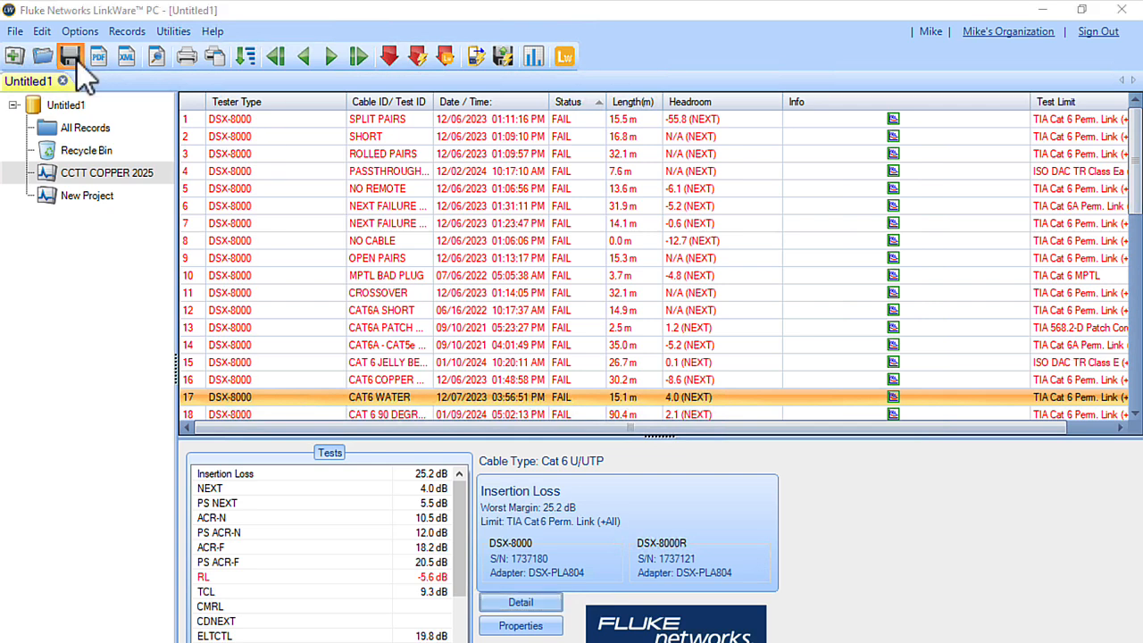
Save the database as CCTT Copper 2025.flw in the FLW Files folder
click(72, 55)
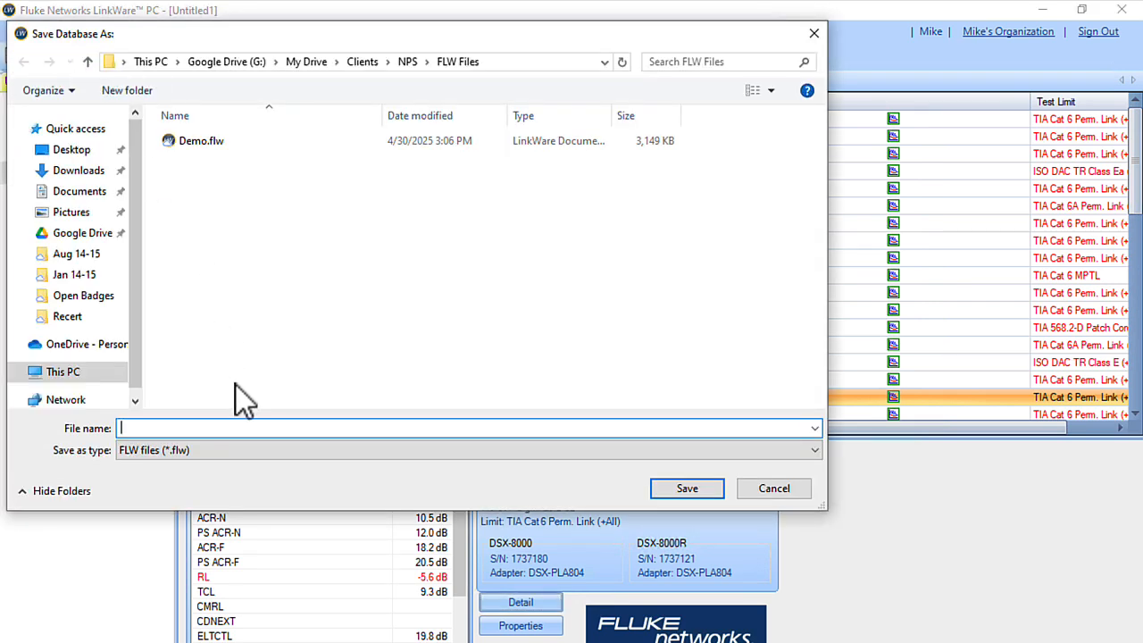
text(CCTT Copper 2025)
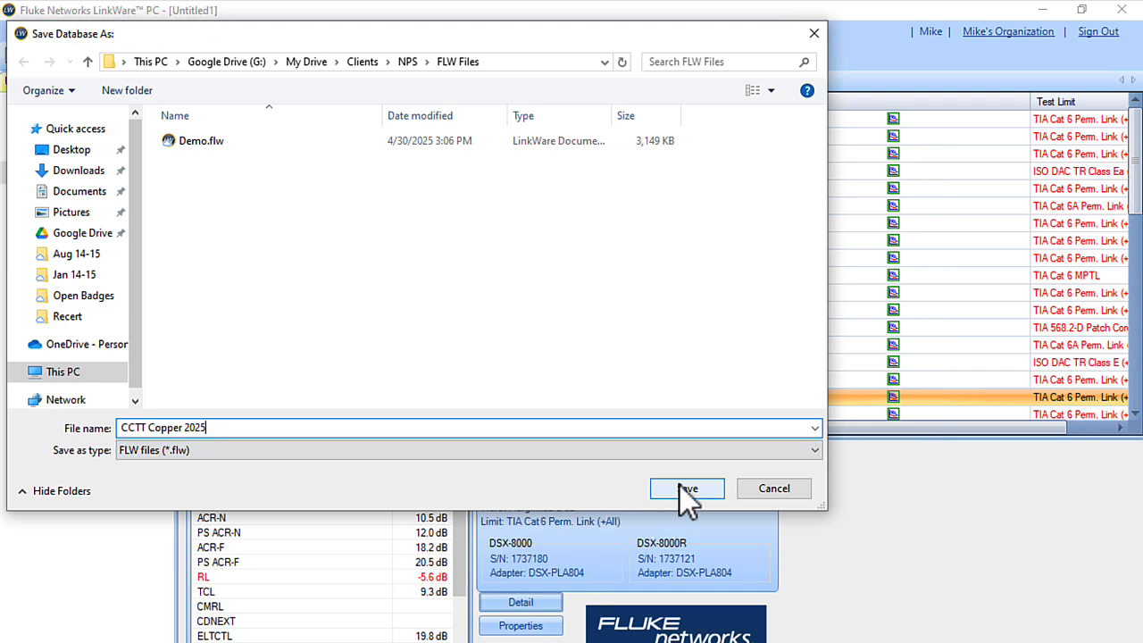
click(686, 490)
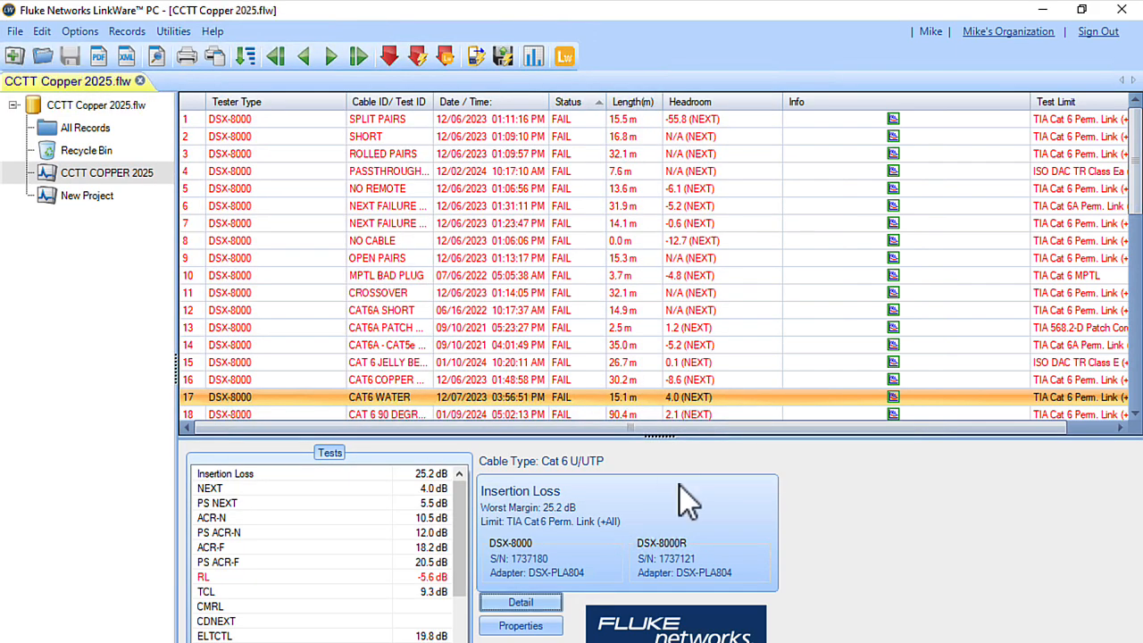